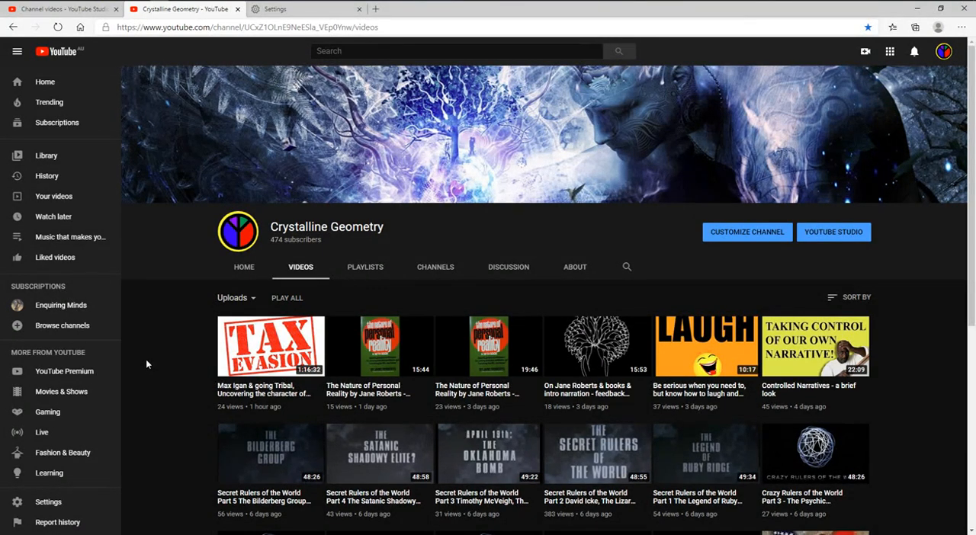
Step: Show the channel's uploads list in Studio, newest video marked Removed for terms and policies
click(832, 232)
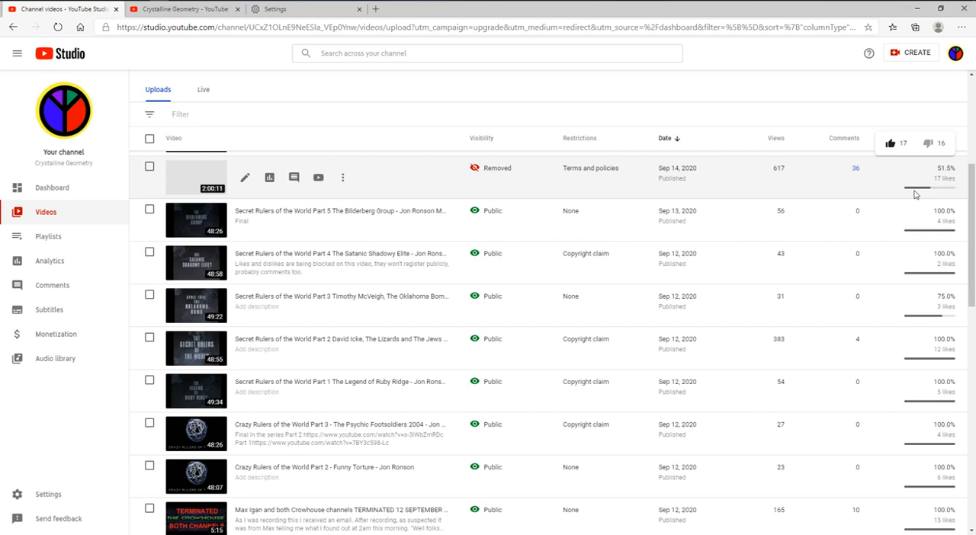
Step: Return to the Crystalline Geometry channel's public Videos page on YouTube
click(183, 9)
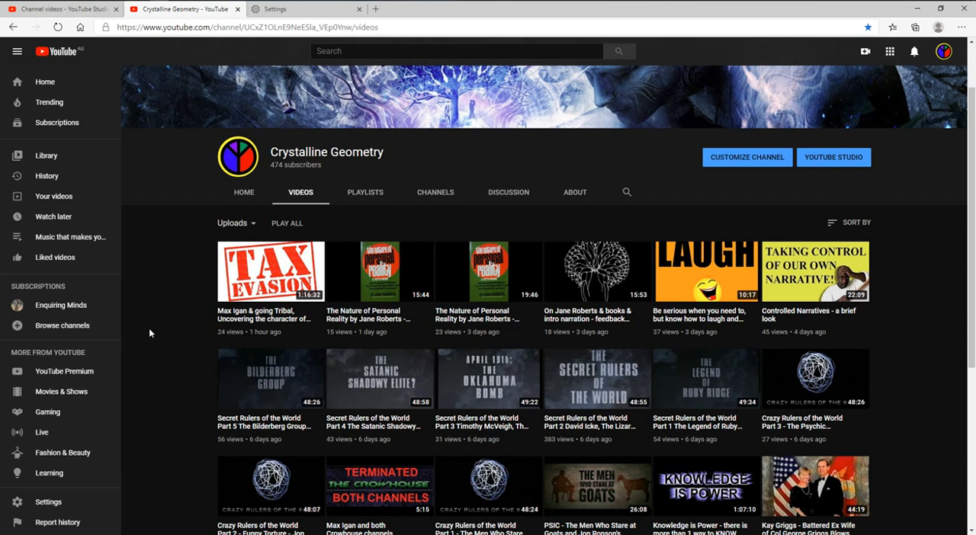